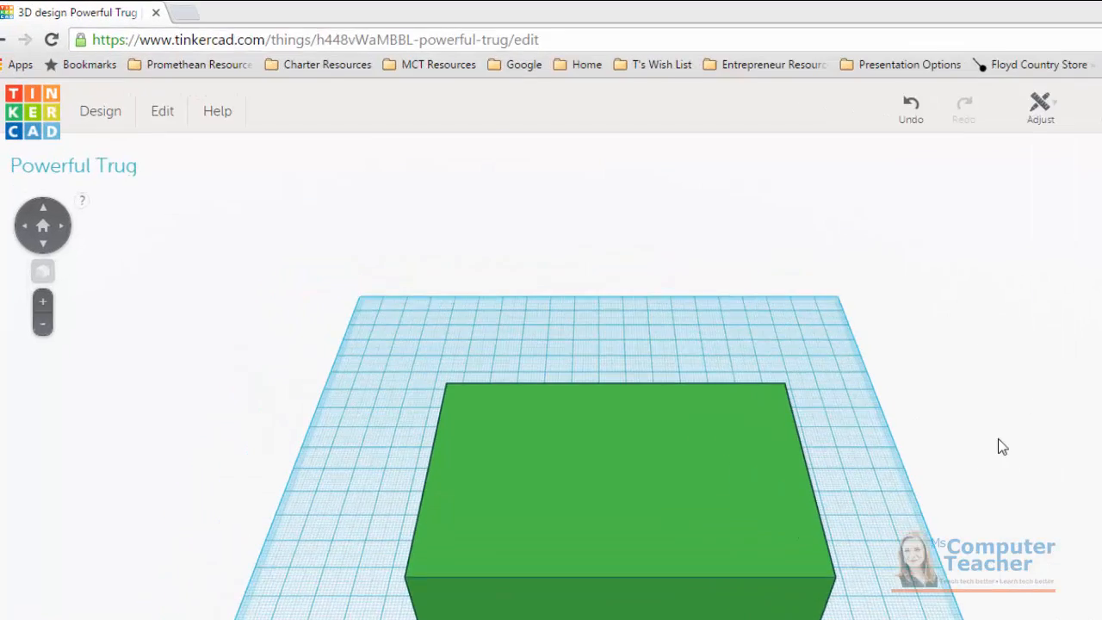
- Save the Powerful Trug design from the Design menu so all changes are stored
left_click(100, 110)
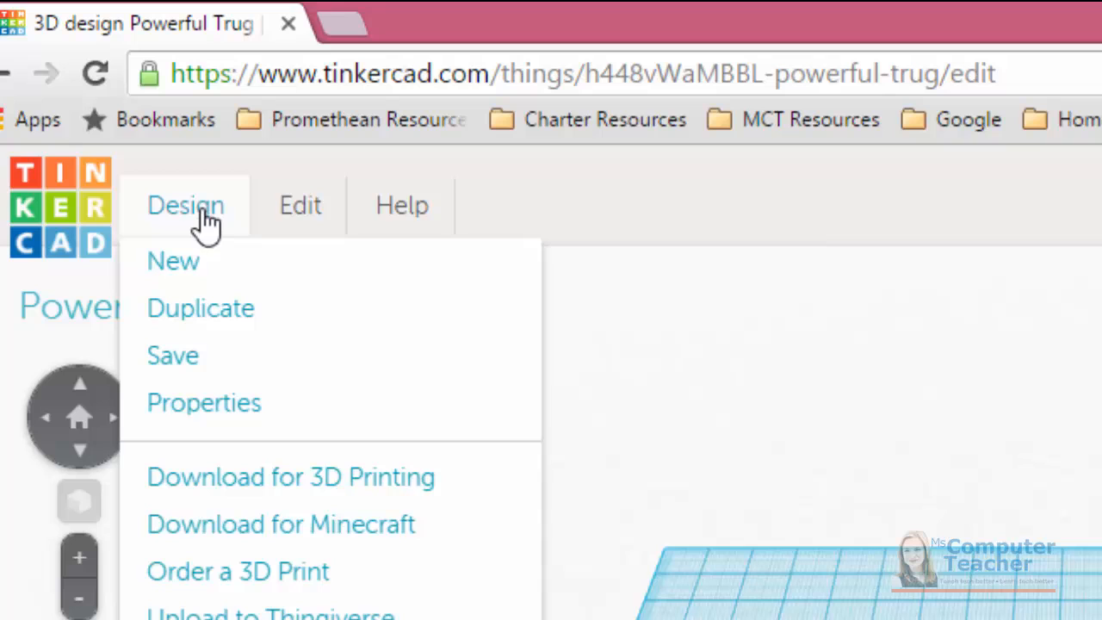
mouse_move(172, 360)
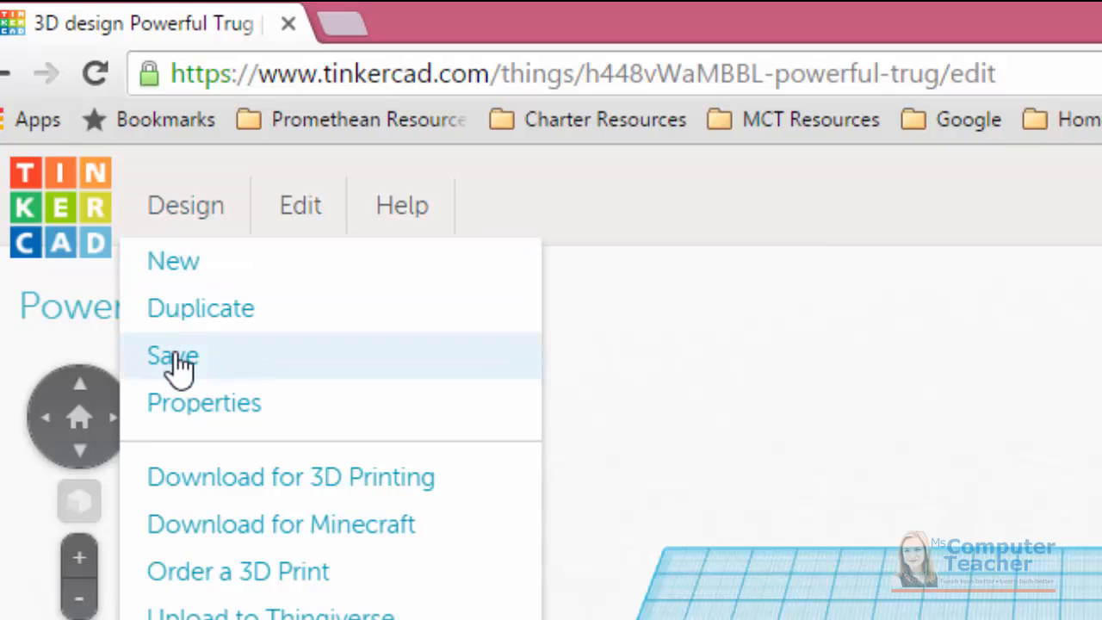
left_click(172, 354)
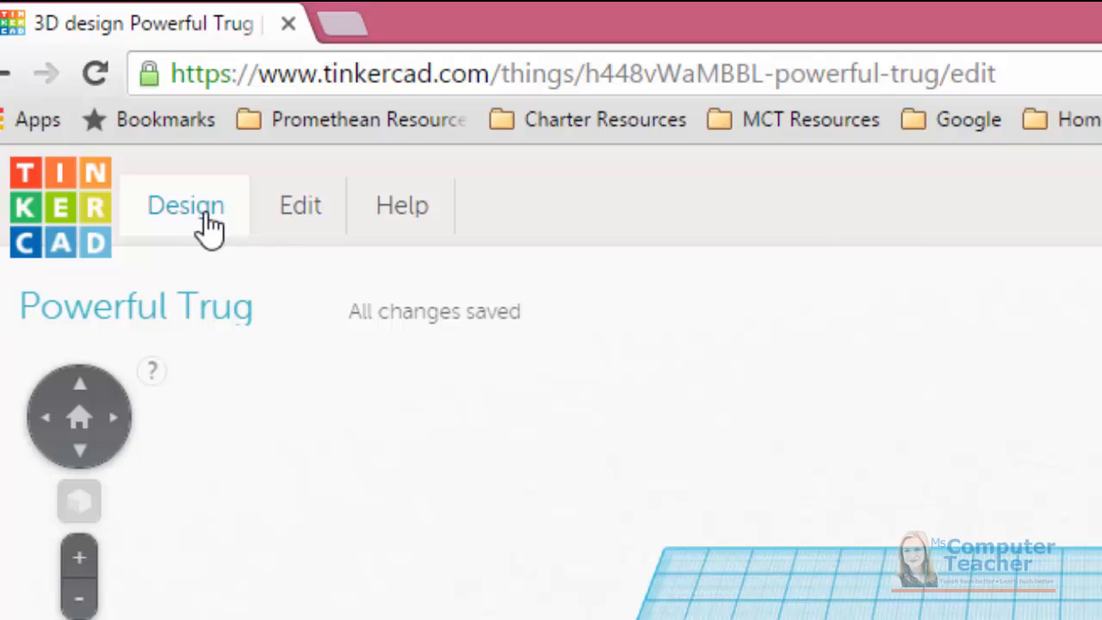
left_click(186, 205)
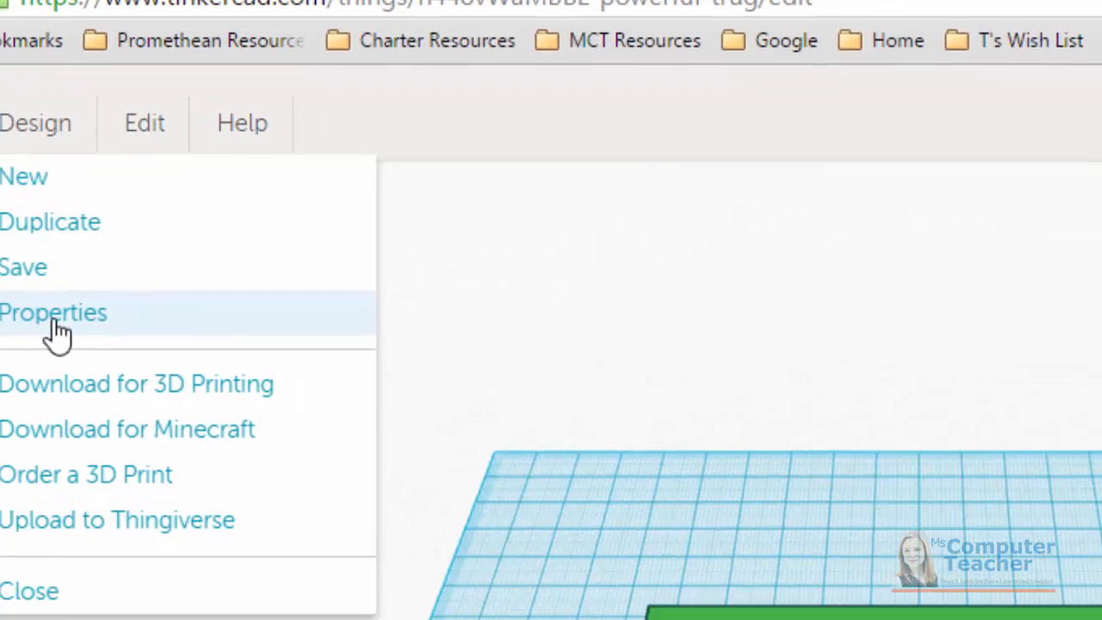
- In the design's properties, rename it Box and keep visibility Private
left_click(53, 314)
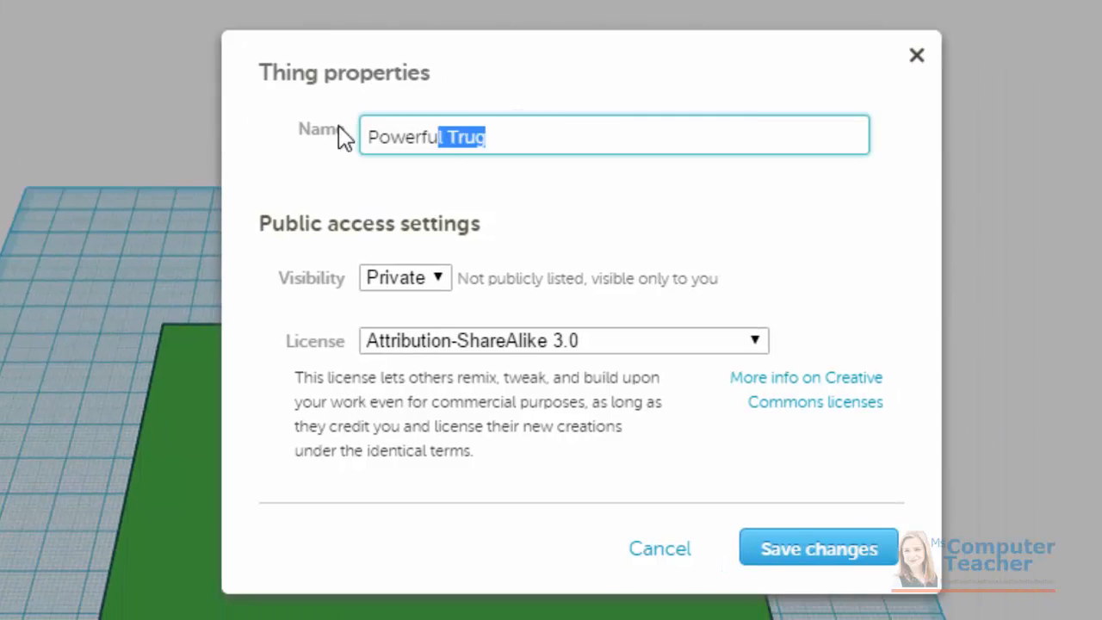
type("Box")
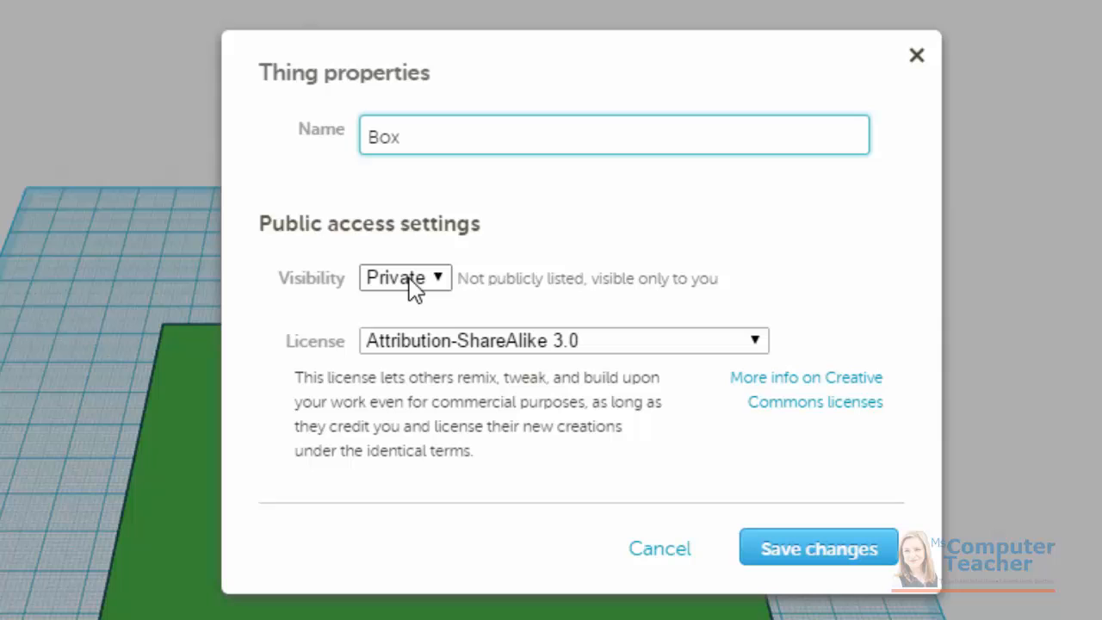
left_click(402, 277)
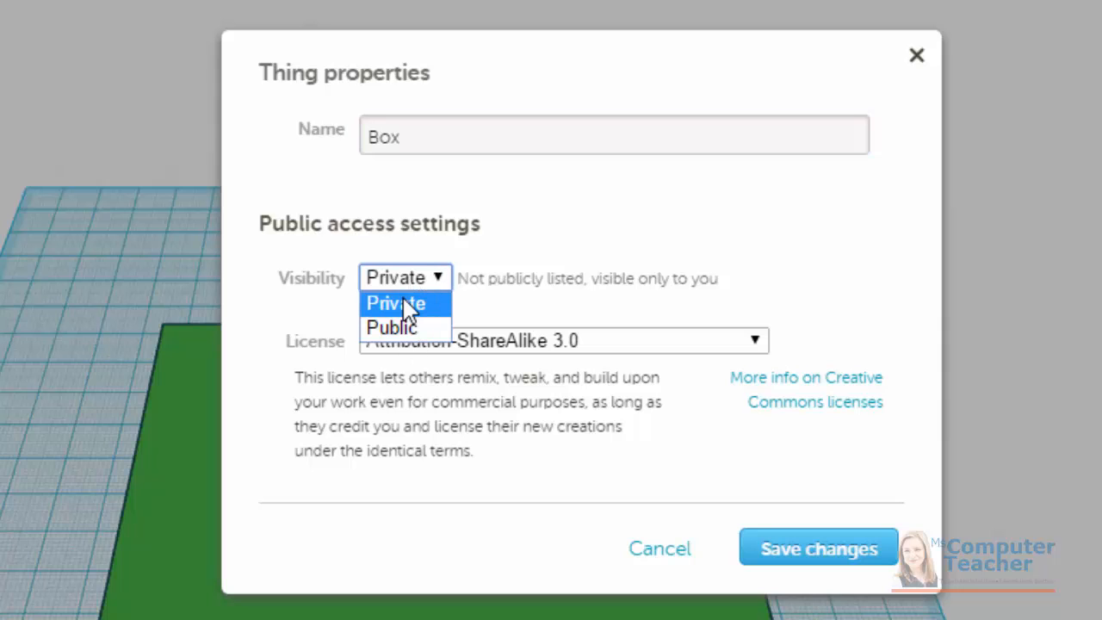
left_click(396, 303)
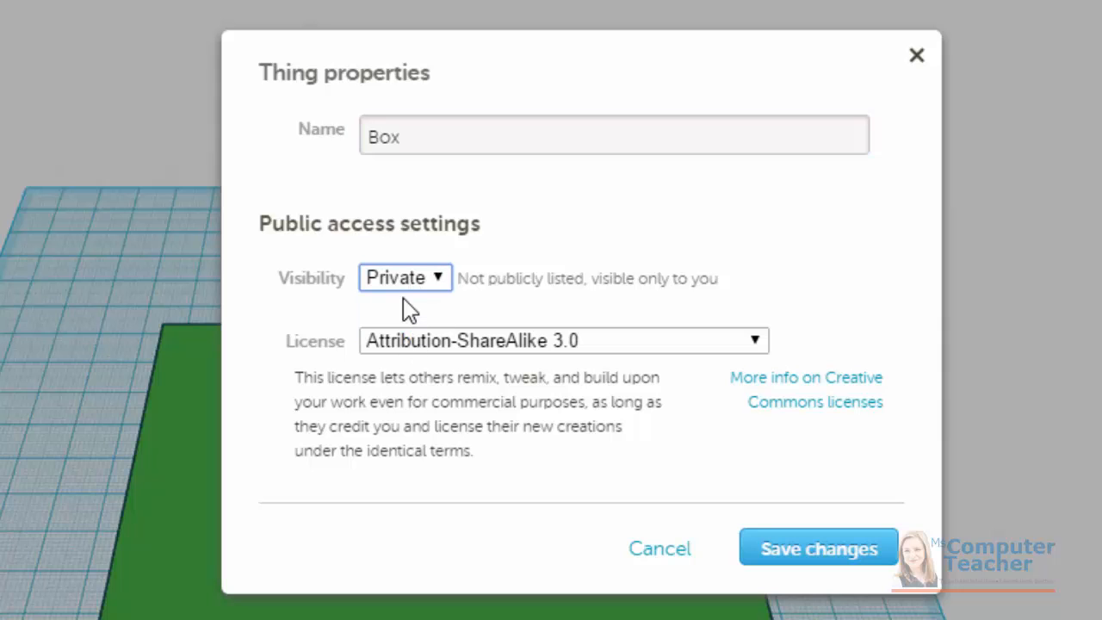
mouse_move(410, 303)
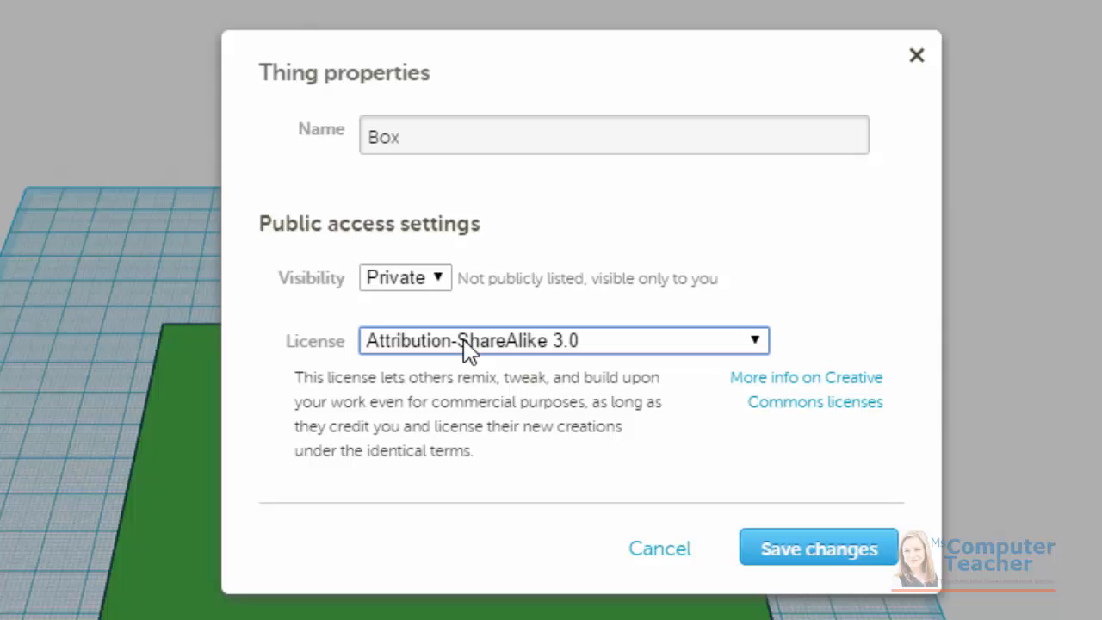
mouse_move(551, 386)
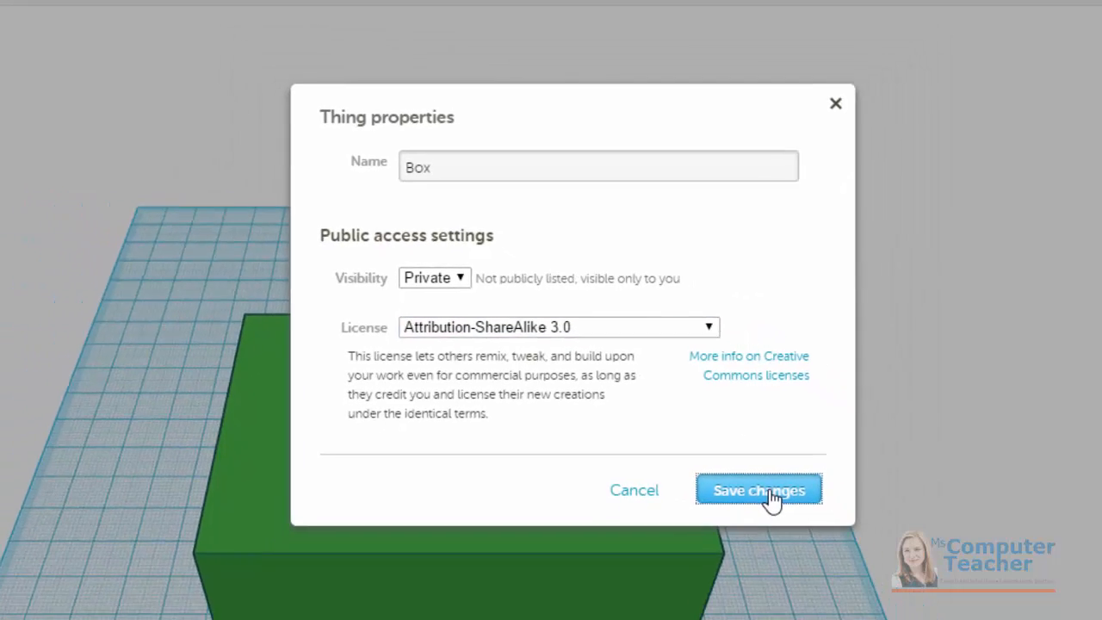
- Save the properties with the default Attribution-ShareAlike 3.0 license, renaming the design Box
left_click(757, 489)
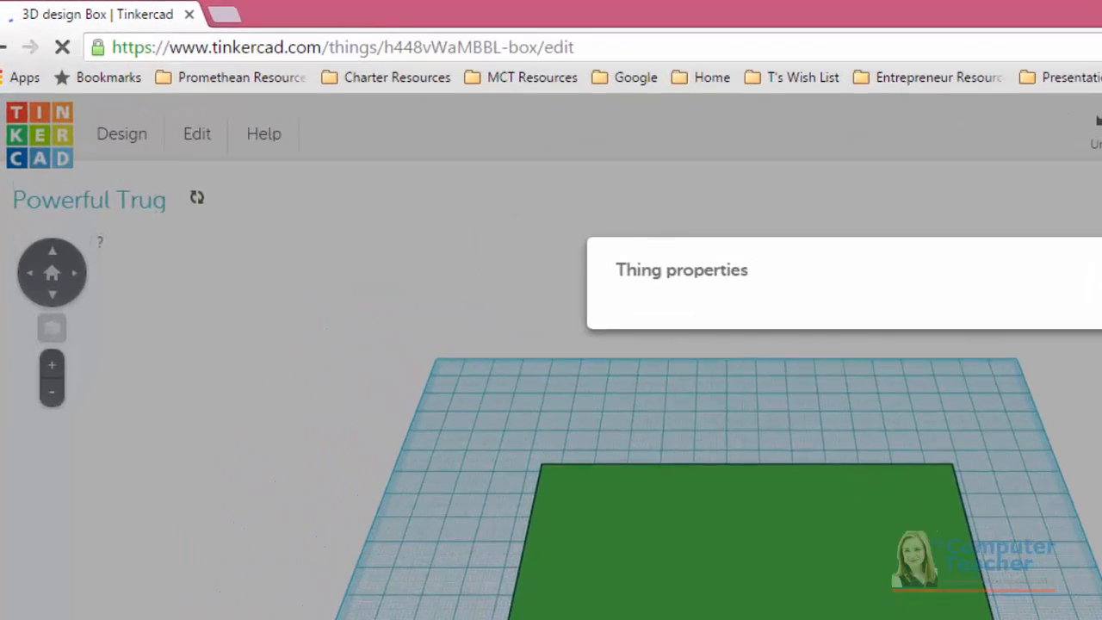